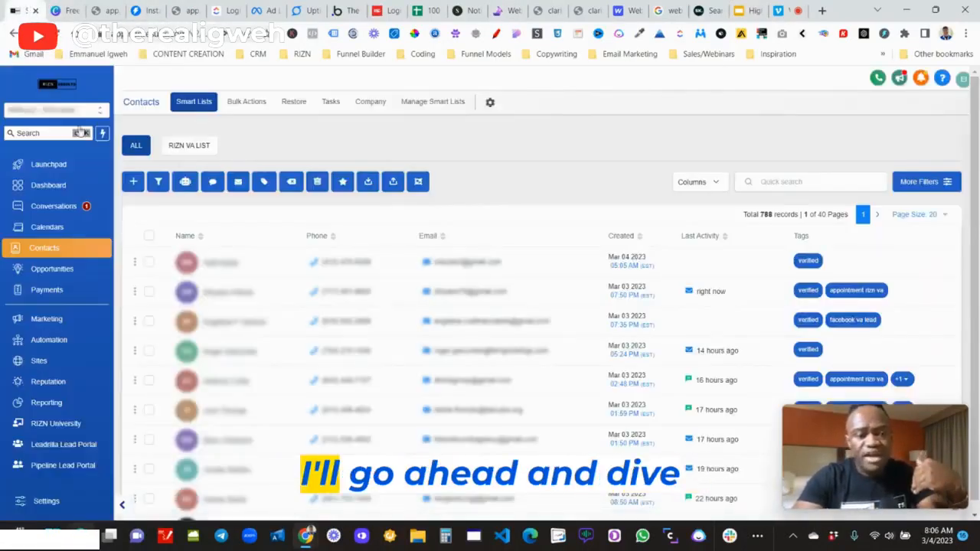
mouse_move(260, 312)
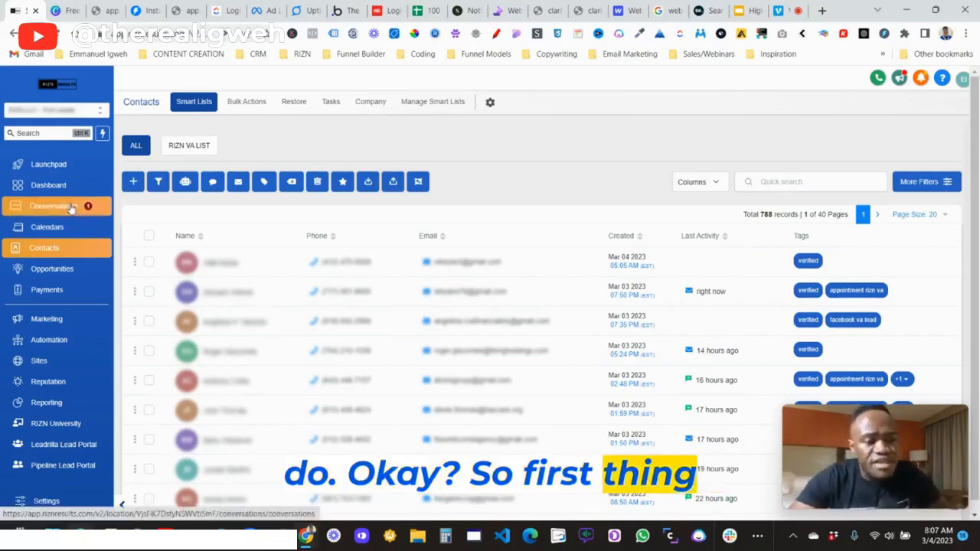
mouse_move(85, 231)
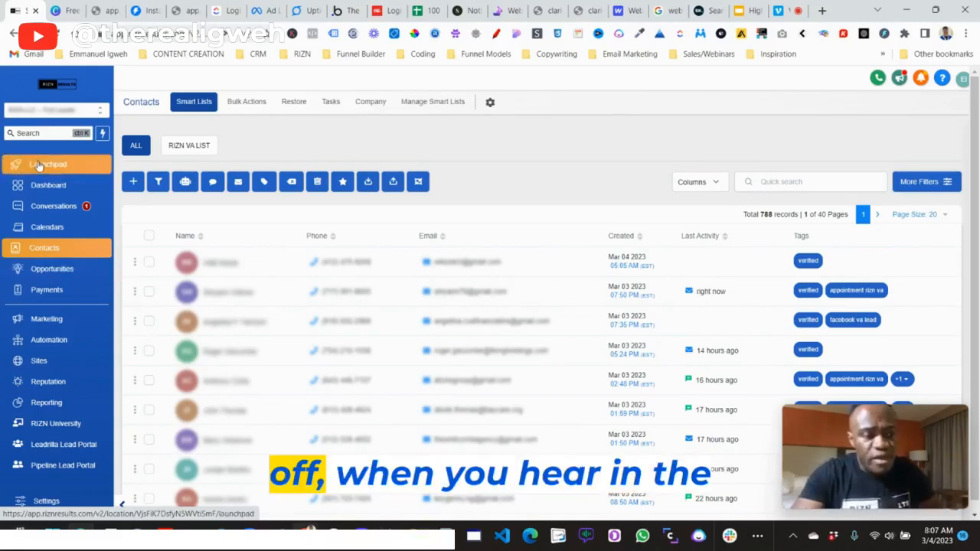
- Go from the Contacts list to the Launchpad setup checklist via the left sidebar
left_click(48, 164)
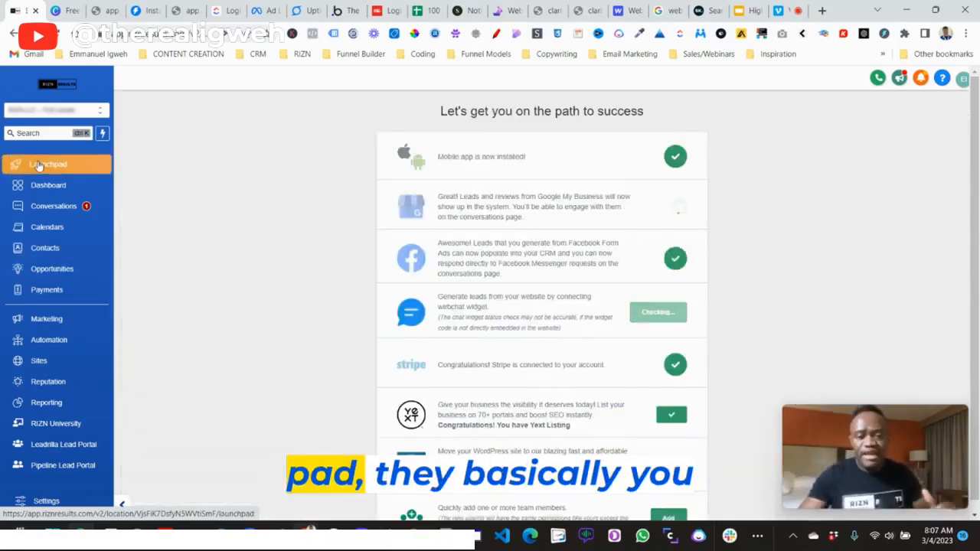